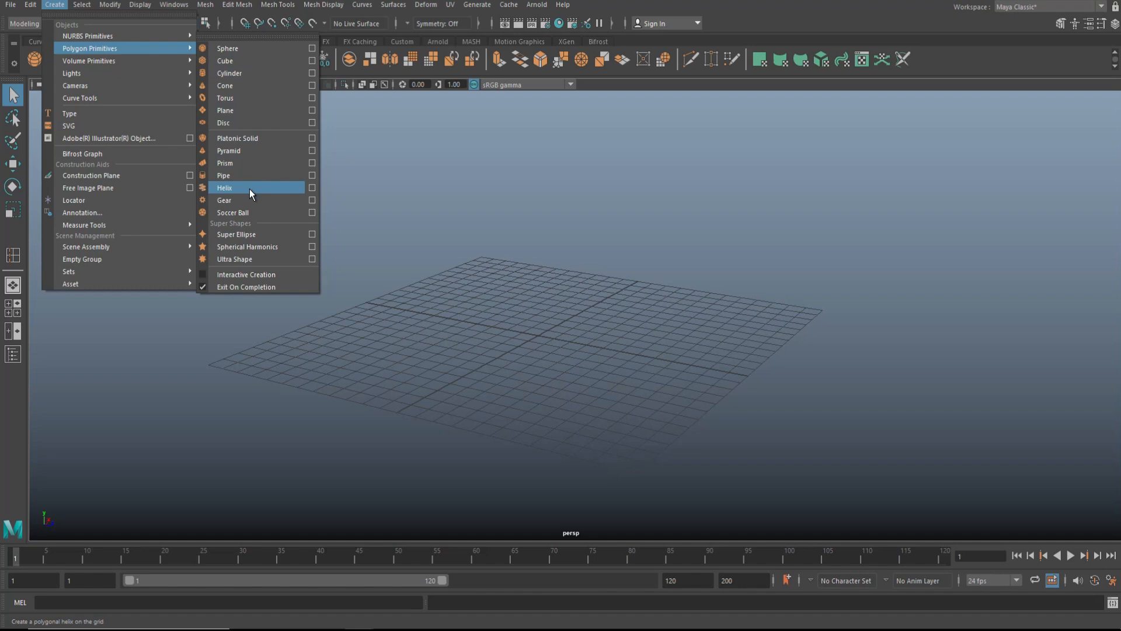
Add a polygon pipe to the scene as the base of the tire.
{"action": "left_click", "coordinate": [226, 175]}
{"action": "type", "text": "4"}
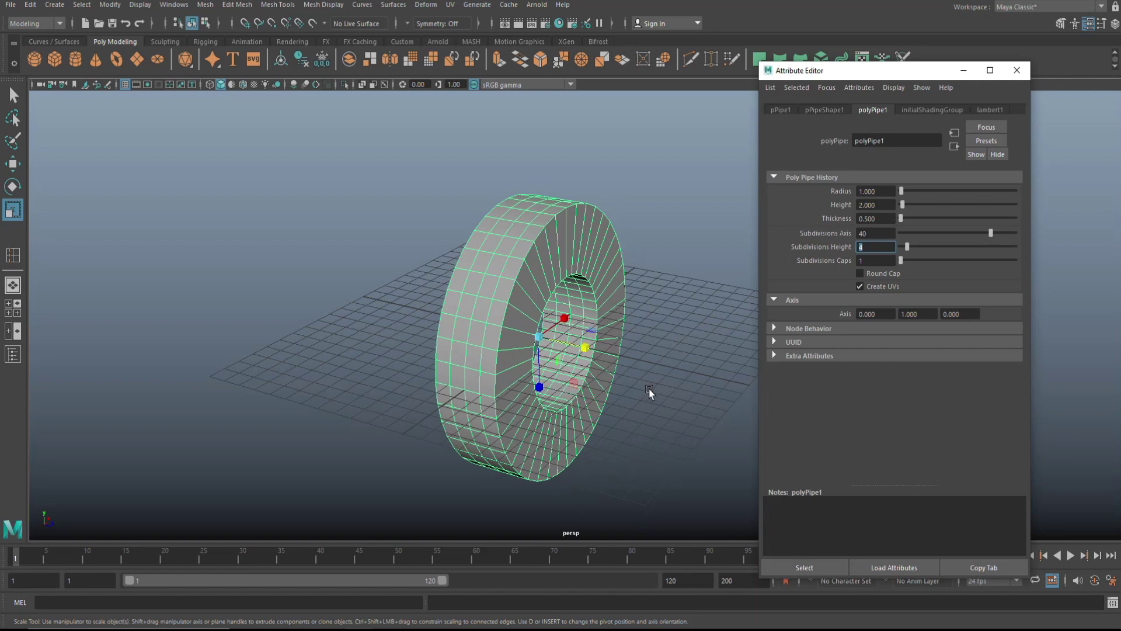
{"action": "mouse_move", "coordinate": [656, 463]}
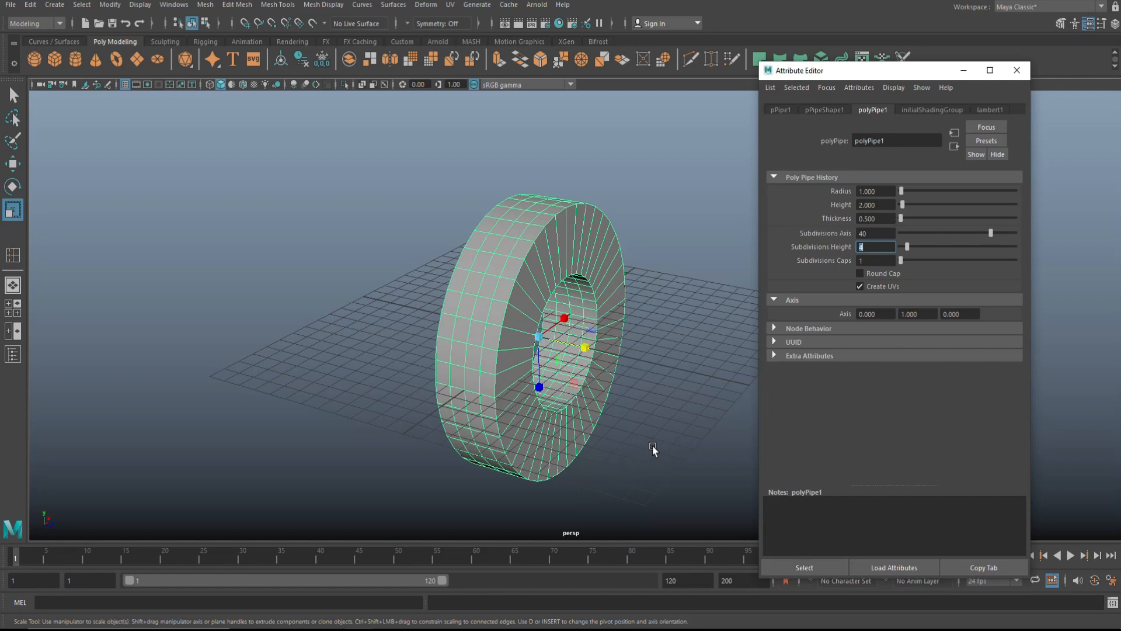
{"action": "mouse_move", "coordinate": [576, 369]}
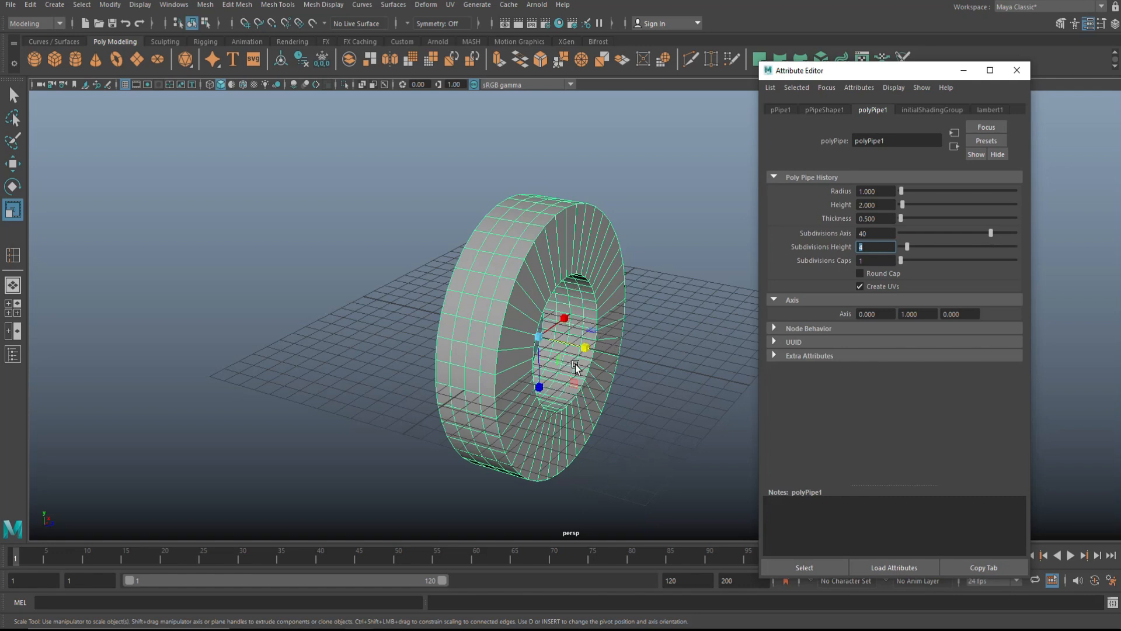
{"action": "mouse_move", "coordinate": [649, 419]}
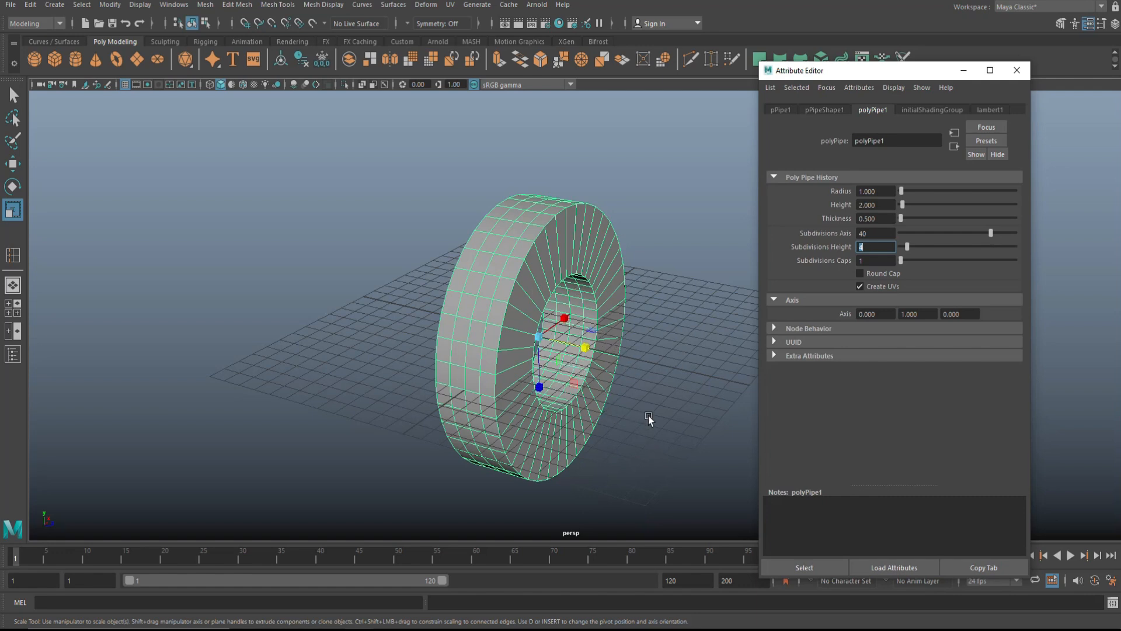
{"action": "mouse_move", "coordinate": [647, 423]}
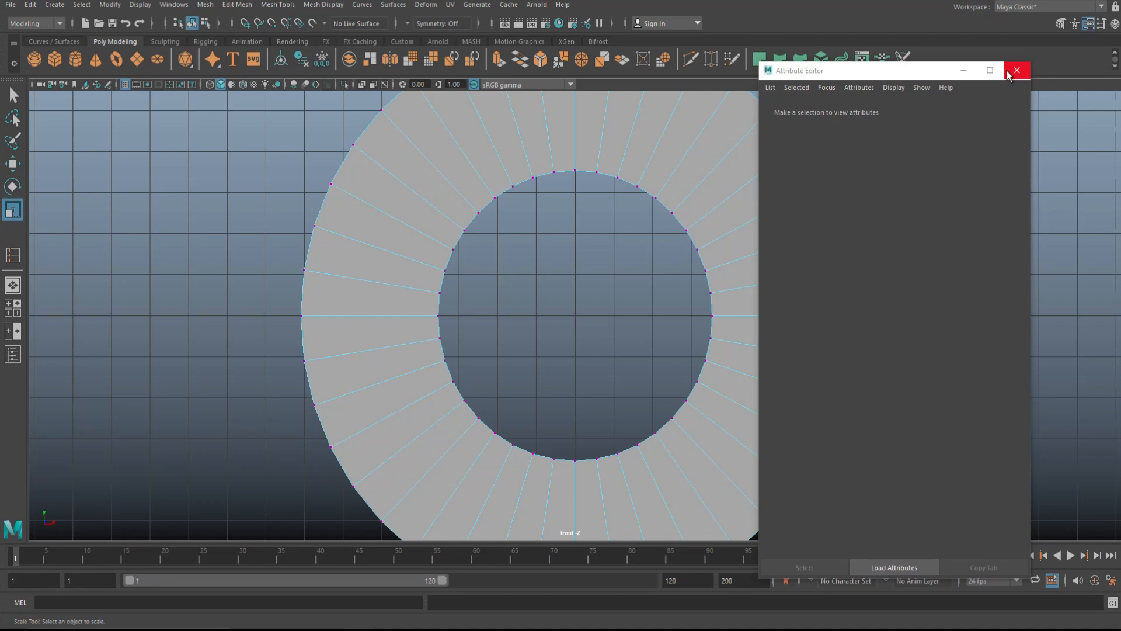
Dismiss the empty attribute window and zoom to frame the ring face-on.
{"action": "left_click", "coordinate": [1016, 70]}
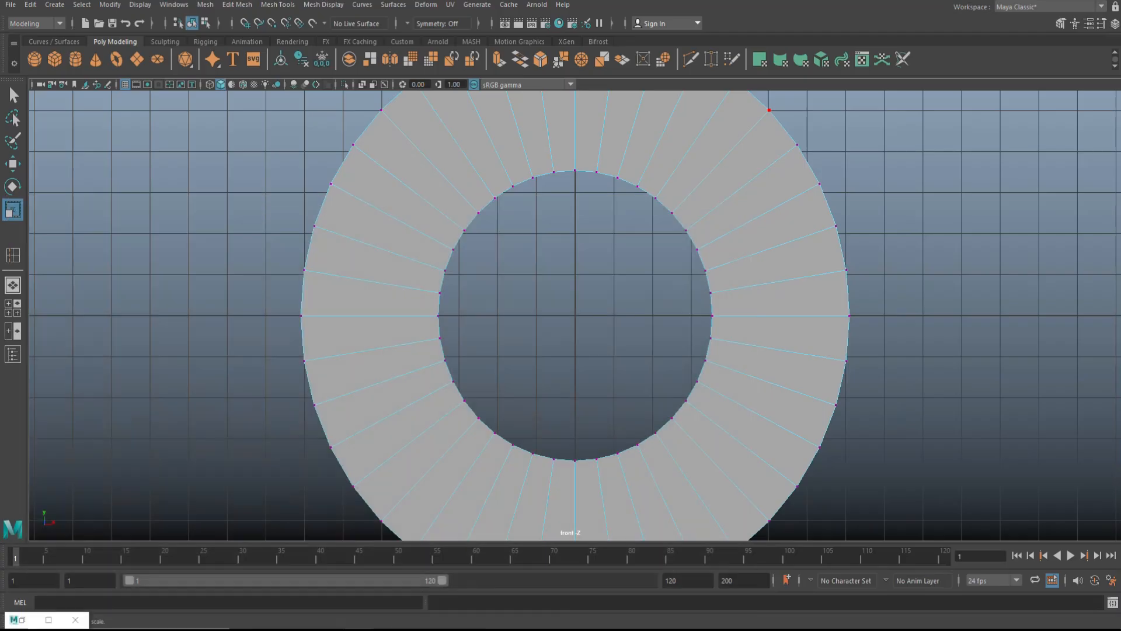
{"action": "scroll", "scroll_direction": "down", "scroll_amount": 3}
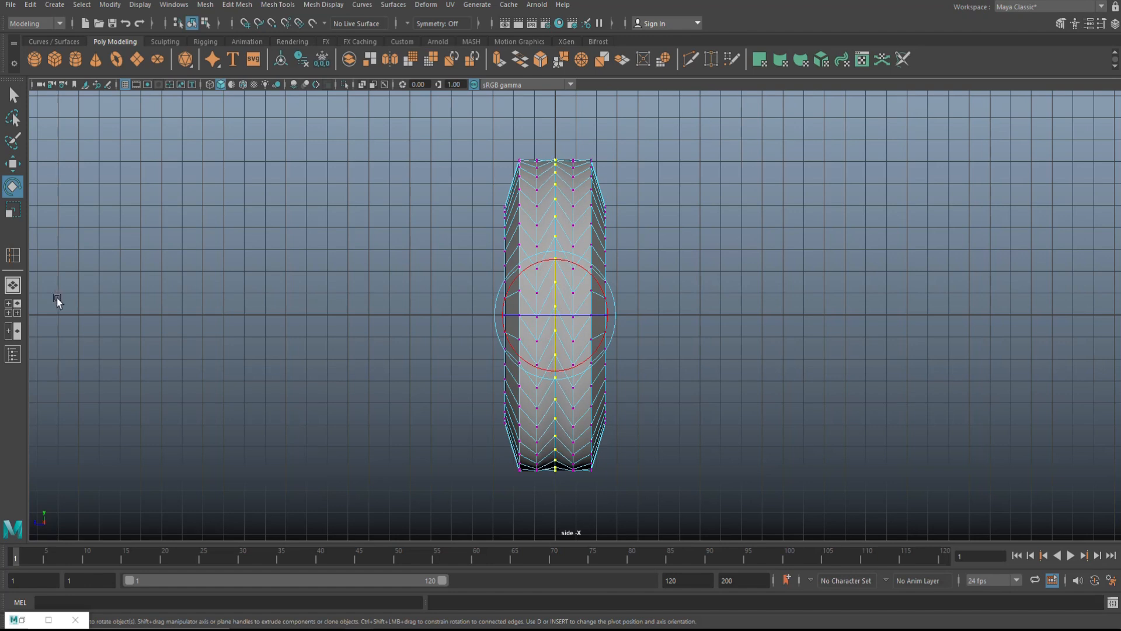
Bring up the component marking menu on the tire mesh to choose an edit mode.
{"action": "right_click", "coordinate": [568, 218]}
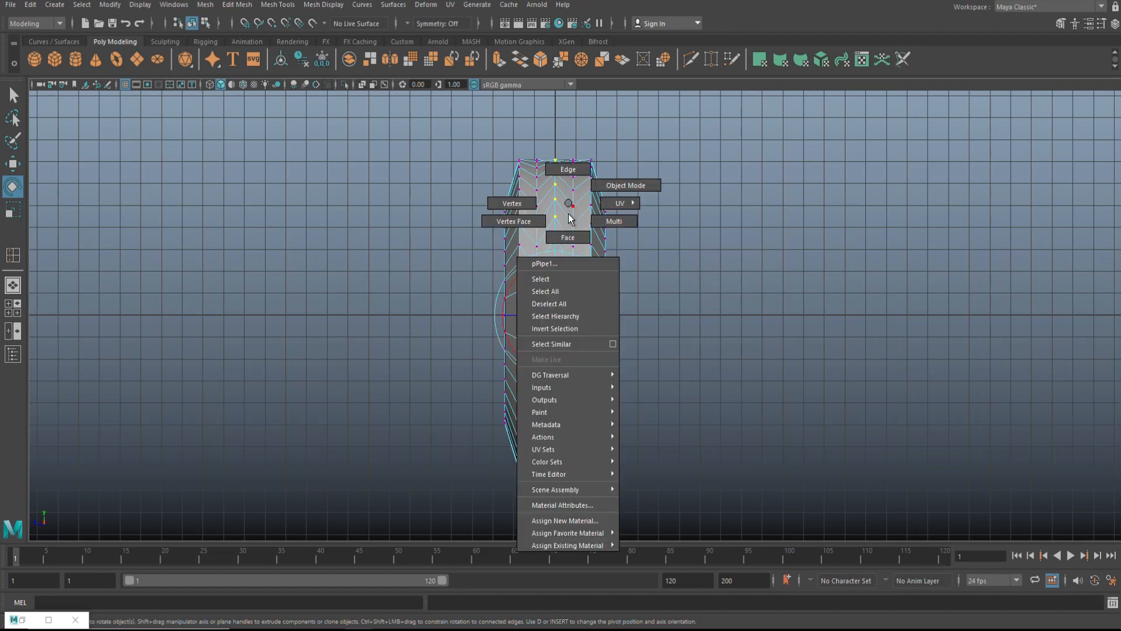
{"action": "left_click", "coordinate": [567, 237]}
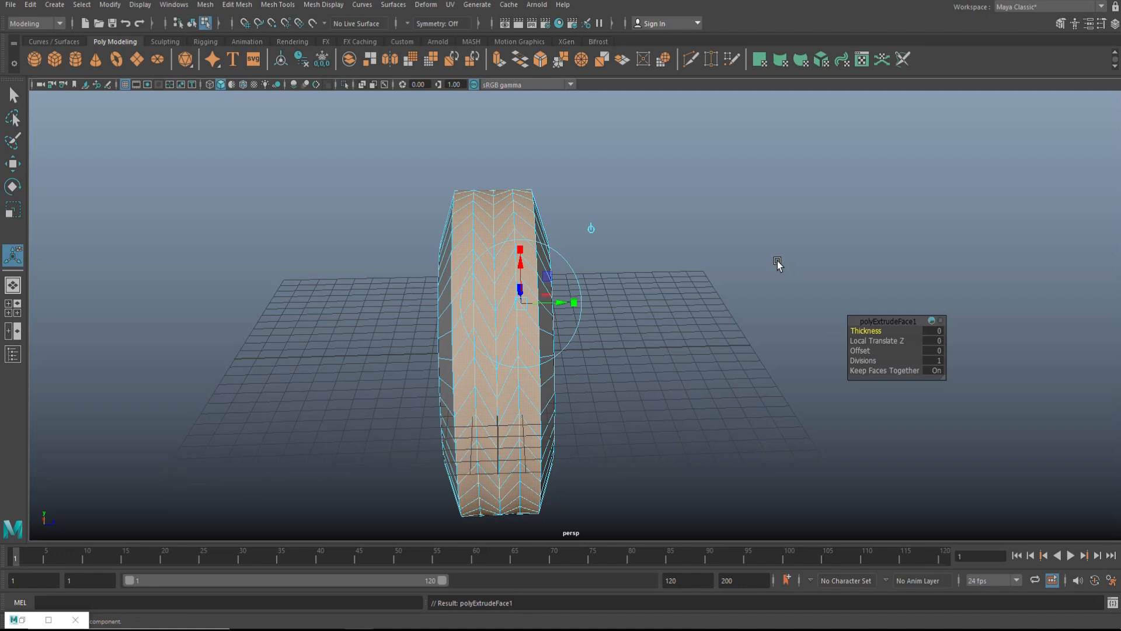
{"action": "mouse_move", "coordinate": [902, 372]}
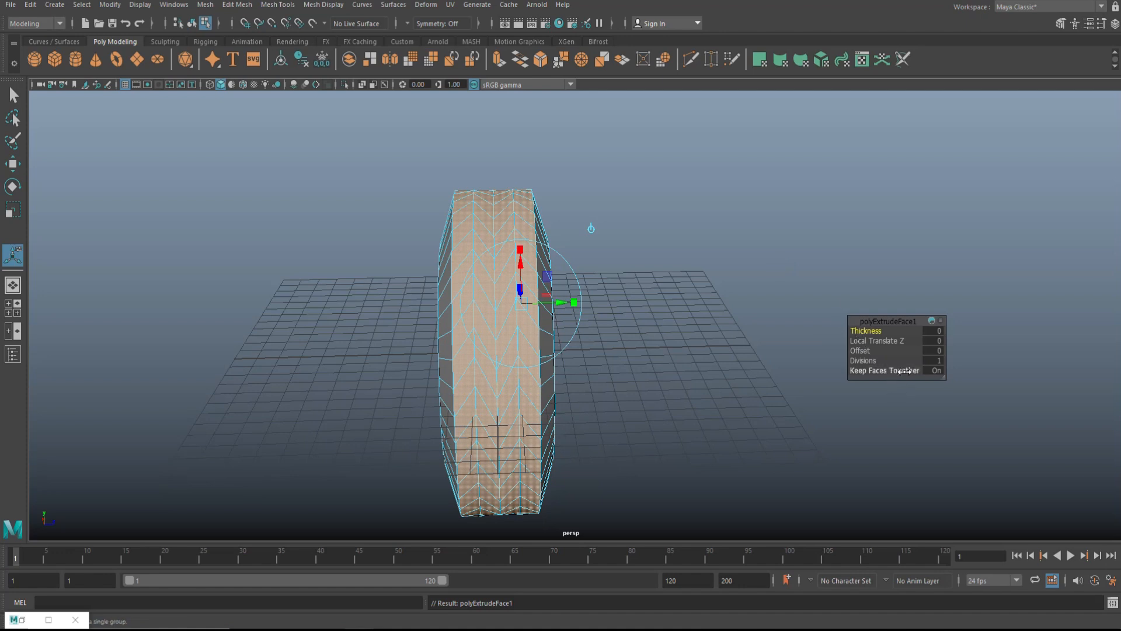
Extrude the tread faces separately (Keep Faces Together off) with thickness 0.3.
{"action": "left_click", "coordinate": [936, 370]}
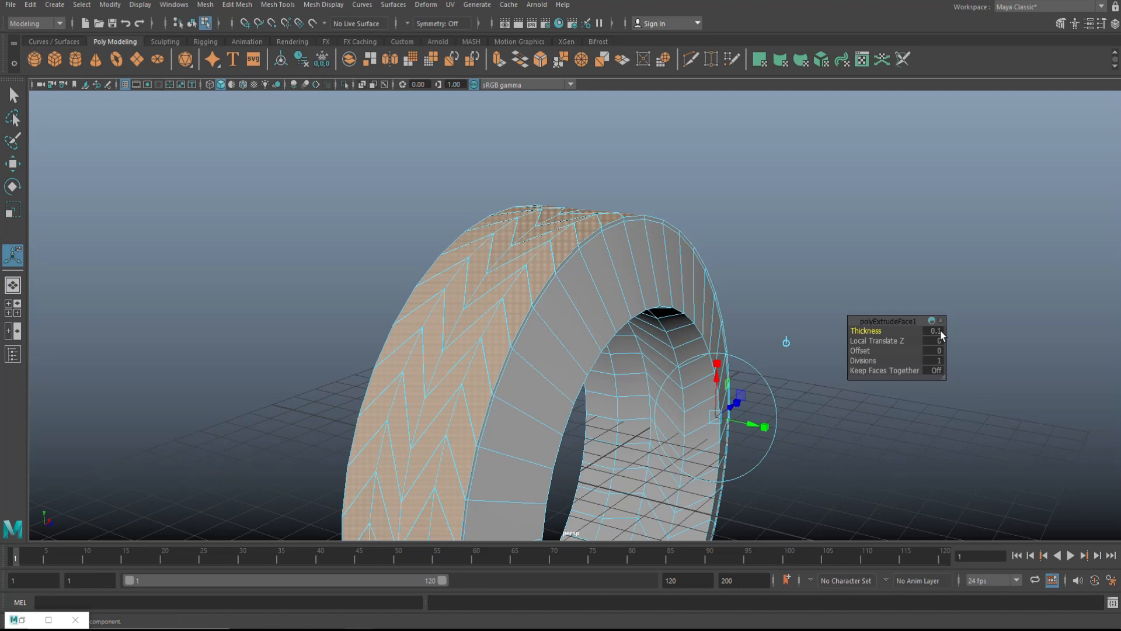
{"action": "triple_click", "coordinate": [933, 329]}
{"action": "type", "text": "0.3"}
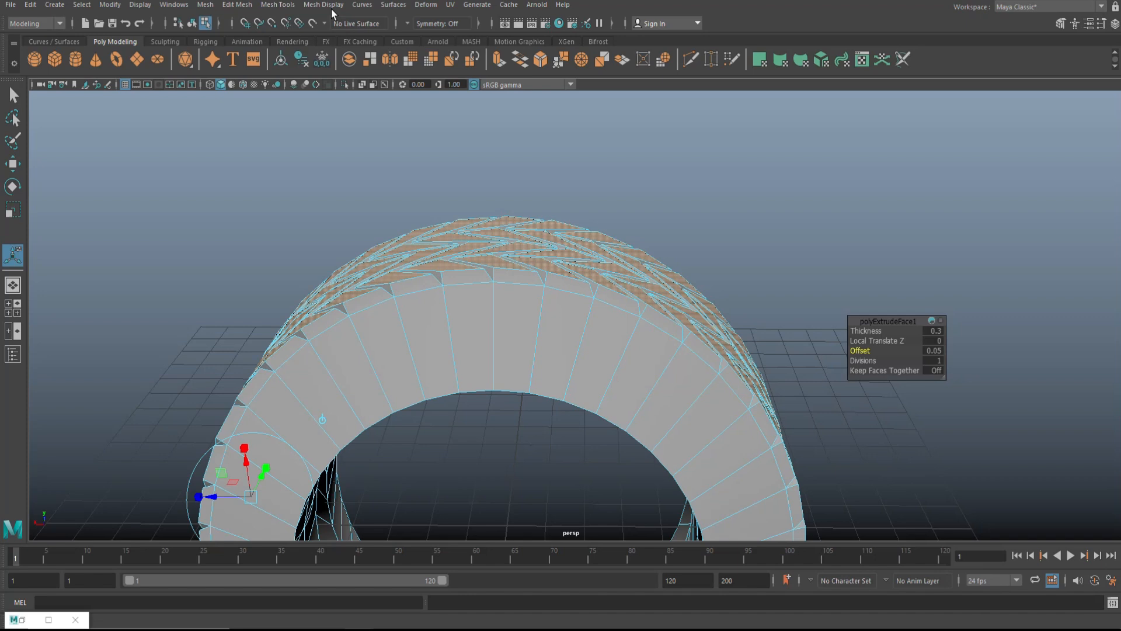
{"action": "mouse_move", "coordinate": [323, 5]}
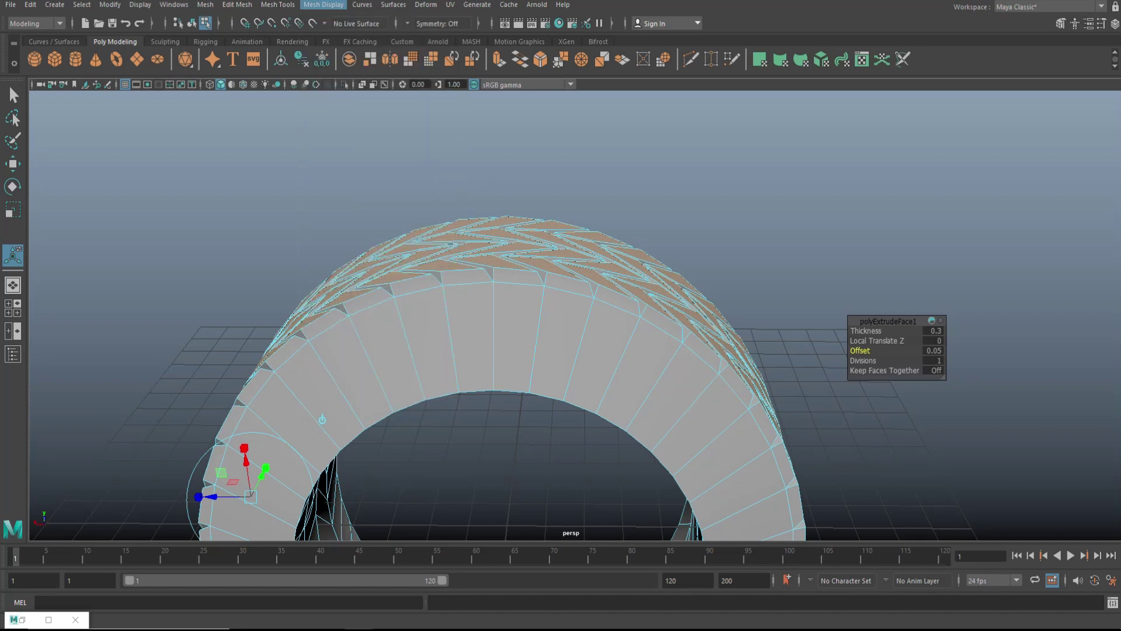
Reach the mesh display commands to insert edge loops on the sidewall.
{"action": "left_click", "coordinate": [277, 4]}
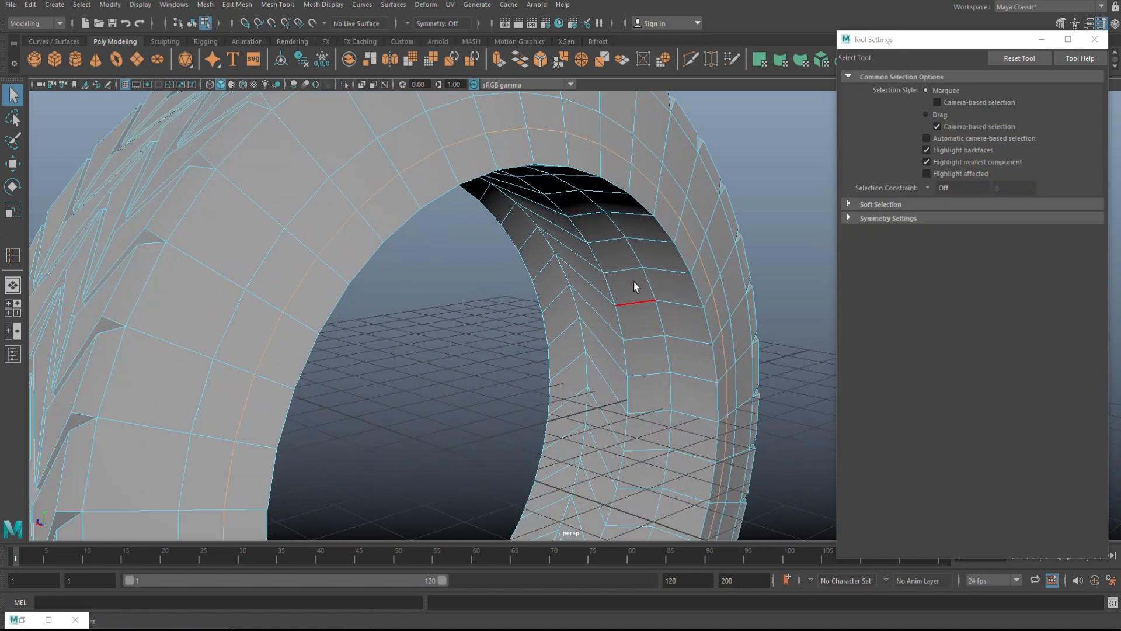
Select a single face on the tire's inner wall.
{"action": "left_click", "coordinate": [630, 286]}
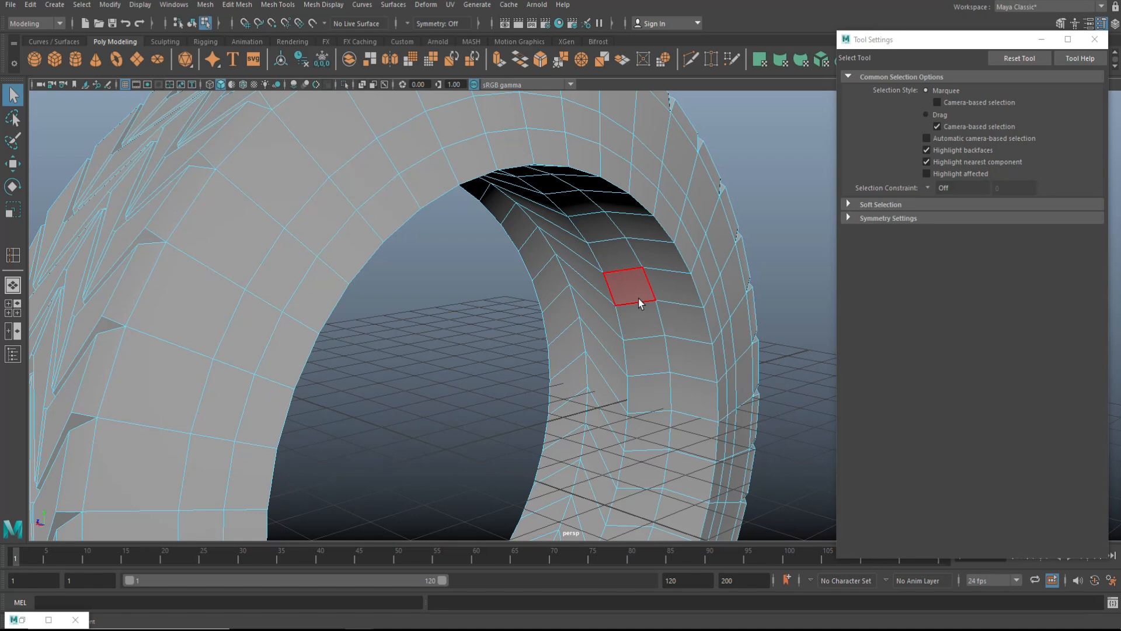
{"action": "left_click", "coordinate": [620, 258]}
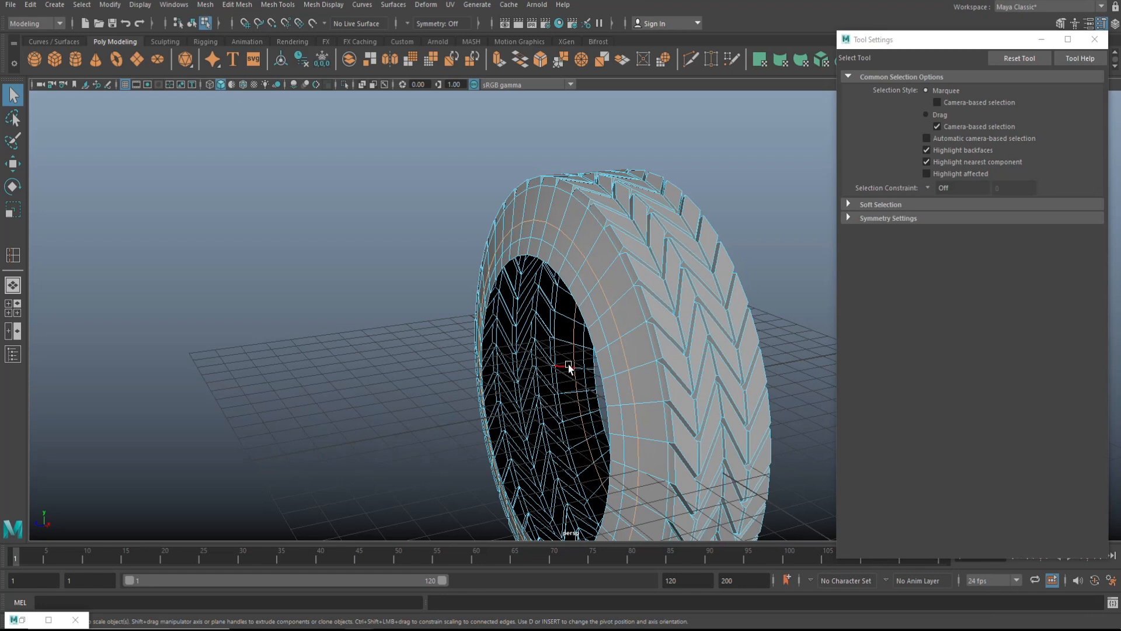
Pick a sidewall edge loop near the inner rim to scale.
{"action": "left_click", "coordinate": [13, 210]}
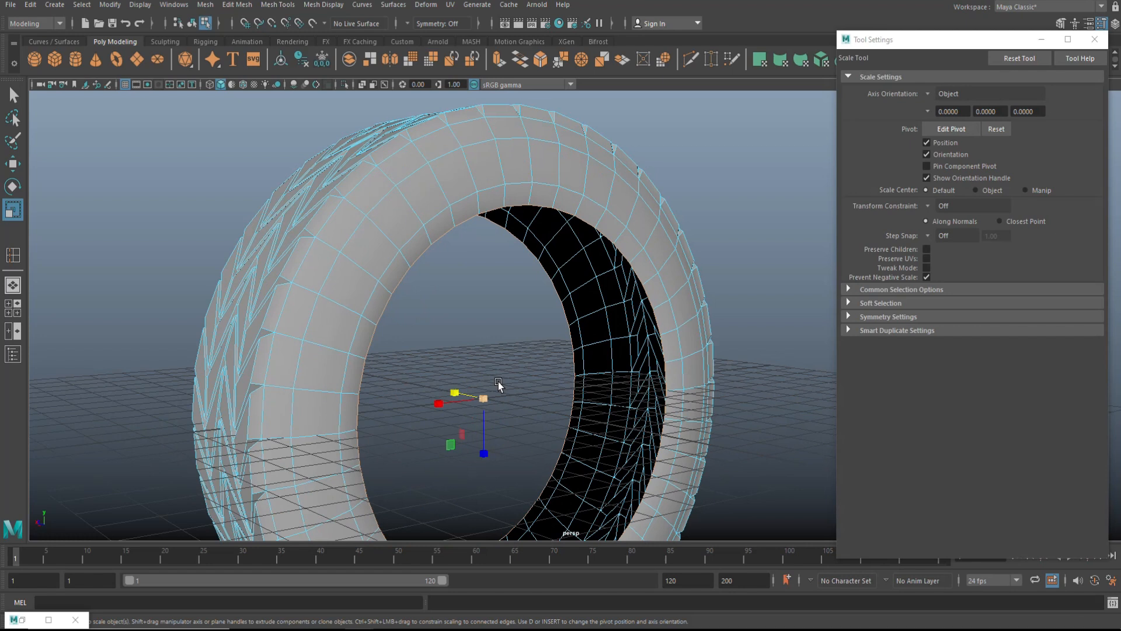
{"action": "mouse_move", "coordinate": [501, 277]}
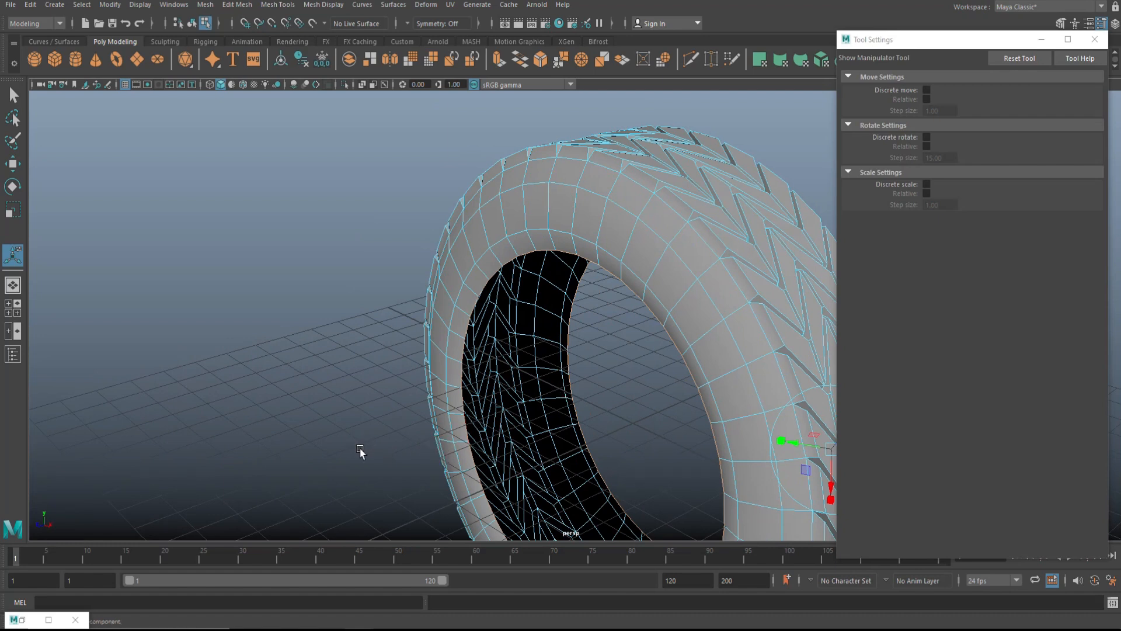
Clear the selection and select the inner-wall edge loop for extrusion.
{"action": "left_click", "coordinate": [12, 209]}
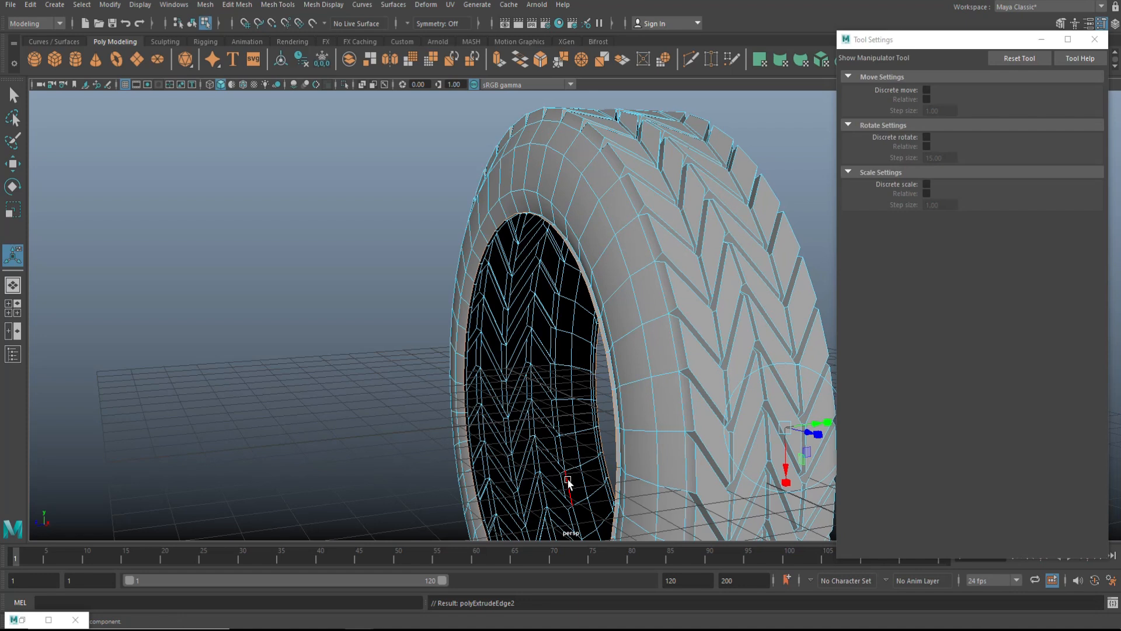
{"action": "left_click", "coordinate": [13, 210]}
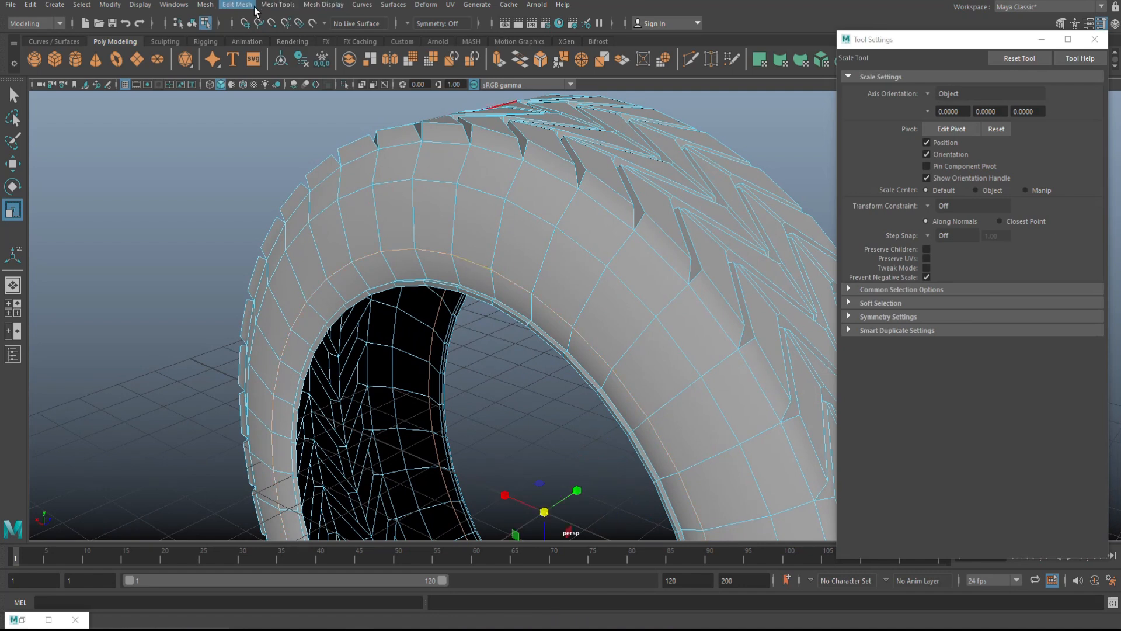
Bevel the selected sidewall edges via Edit Mesh with fraction 0.2.
{"action": "left_click", "coordinate": [236, 4]}
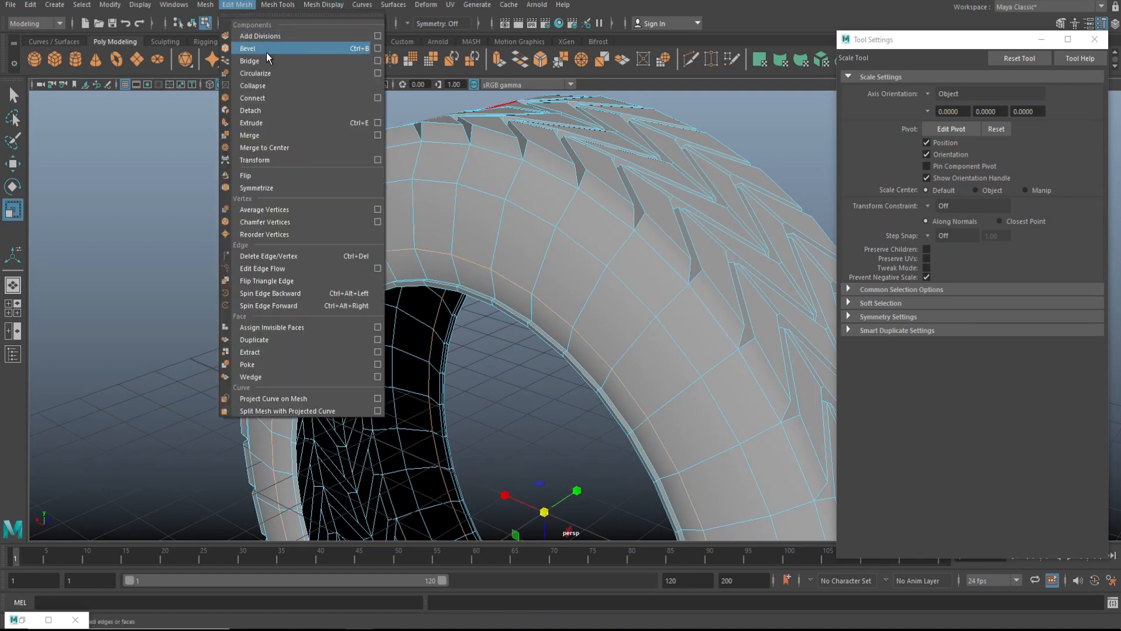
{"action": "left_click", "coordinate": [248, 48]}
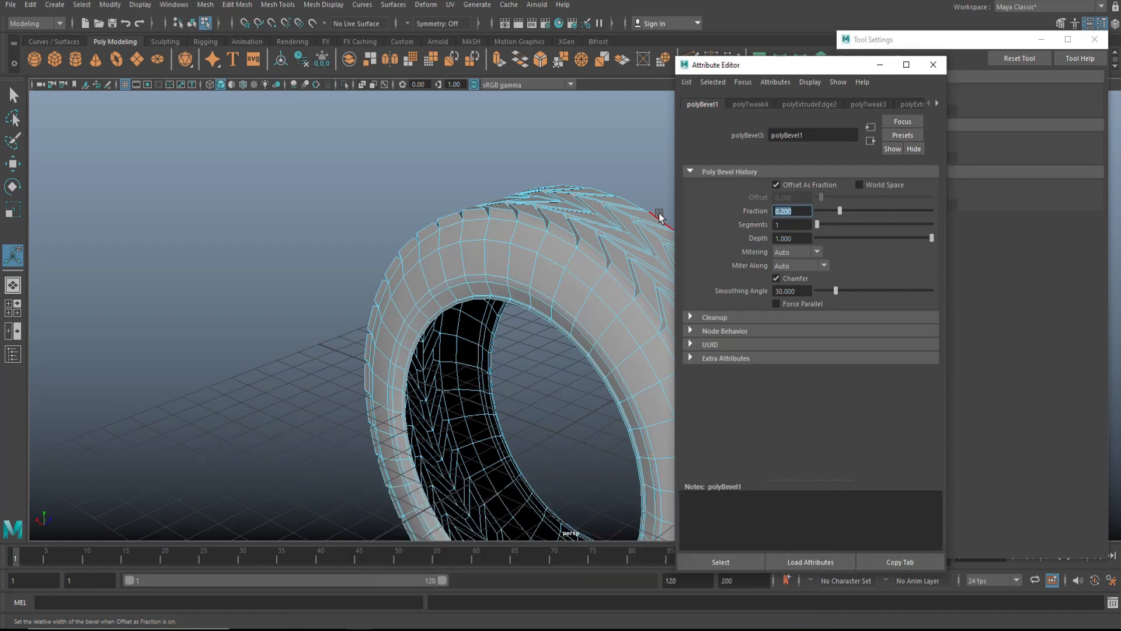
{"action": "left_click", "coordinate": [283, 309]}
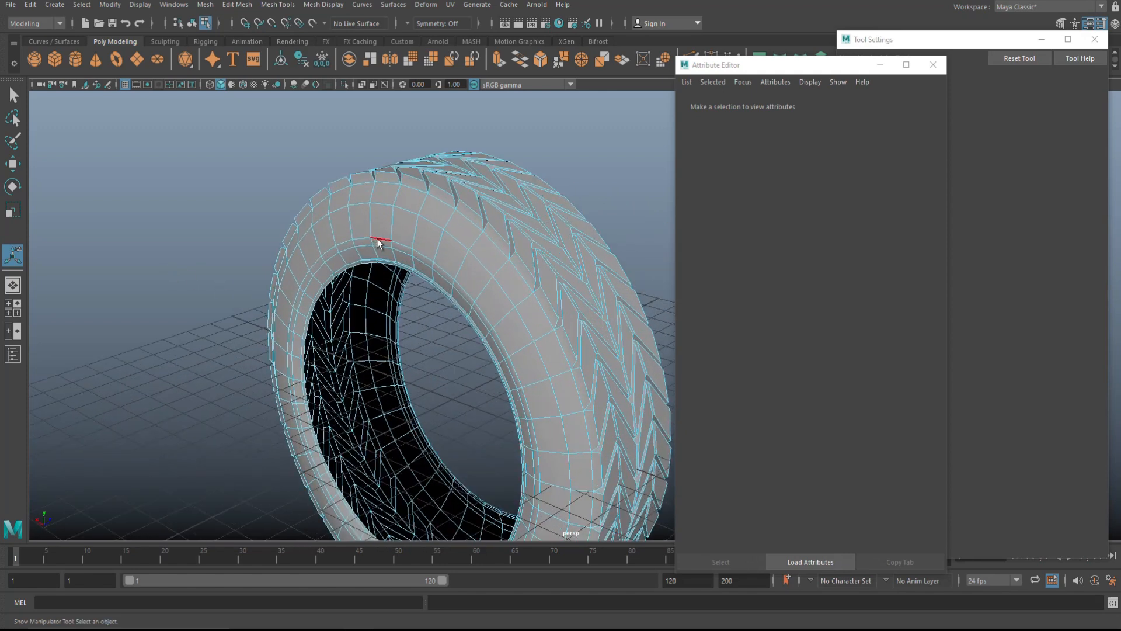
Extrude the sidewall groove faces inward with thickness -0.05, settings windows dismissed.
{"action": "left_click", "coordinate": [364, 241]}
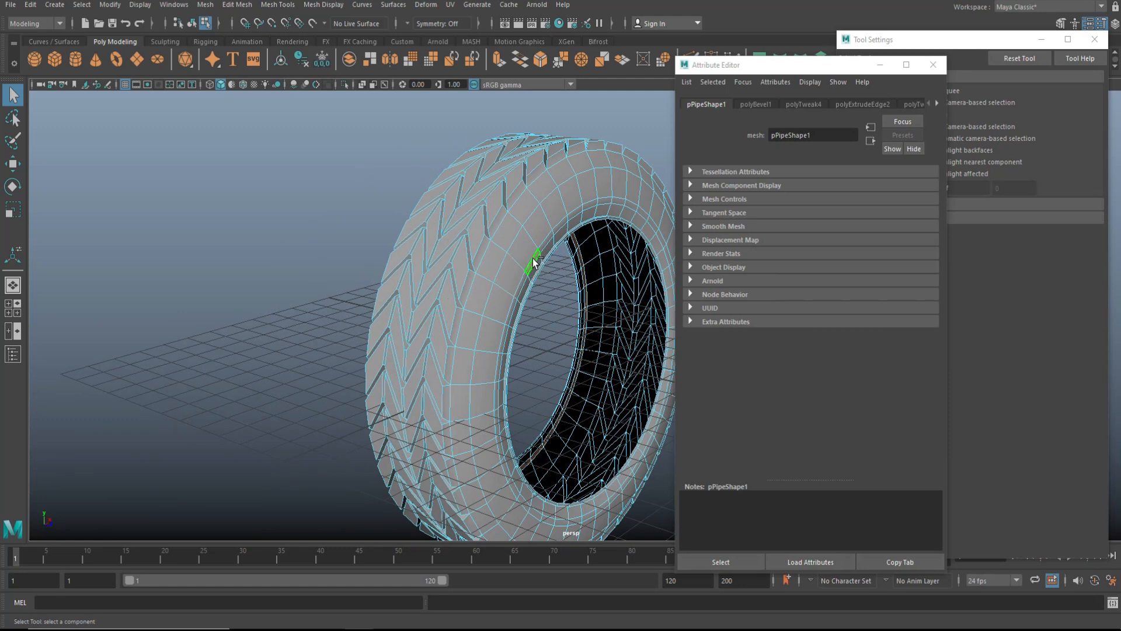
{"action": "mouse_move", "coordinate": [243, 289]}
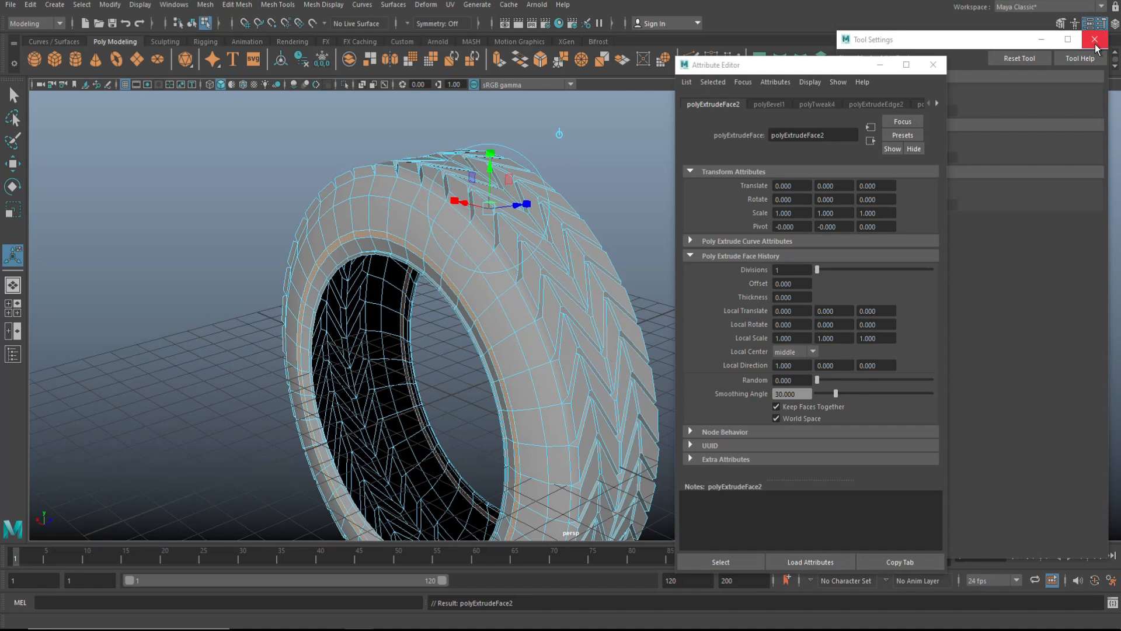
{"action": "left_click", "coordinate": [1093, 39]}
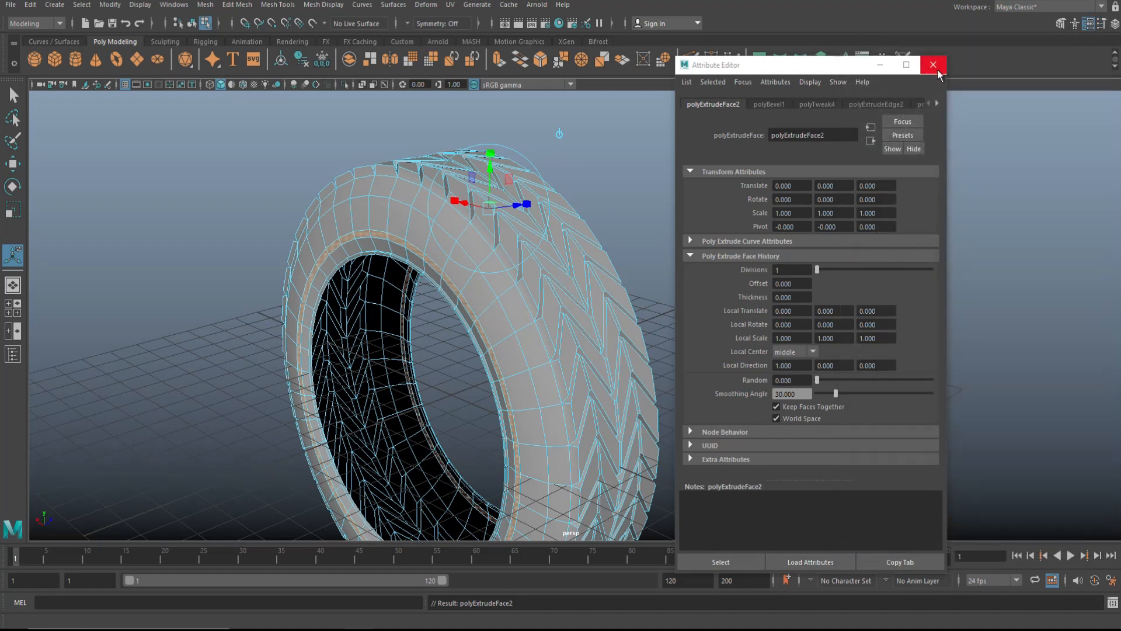
{"action": "left_click", "coordinate": [932, 64]}
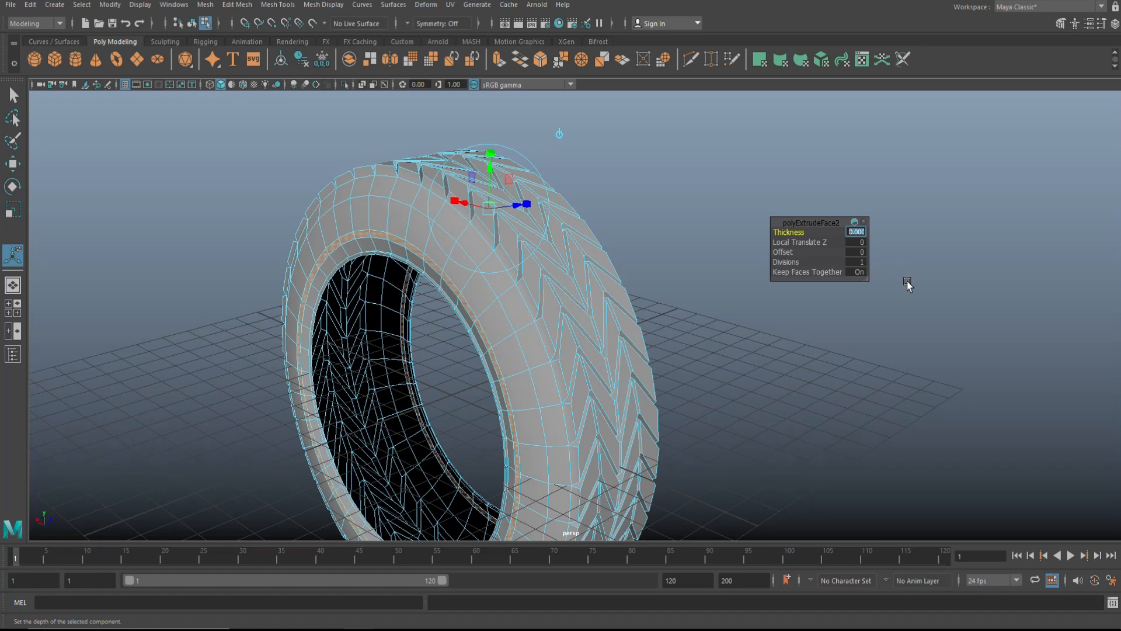
{"action": "type", "text": "-0"}
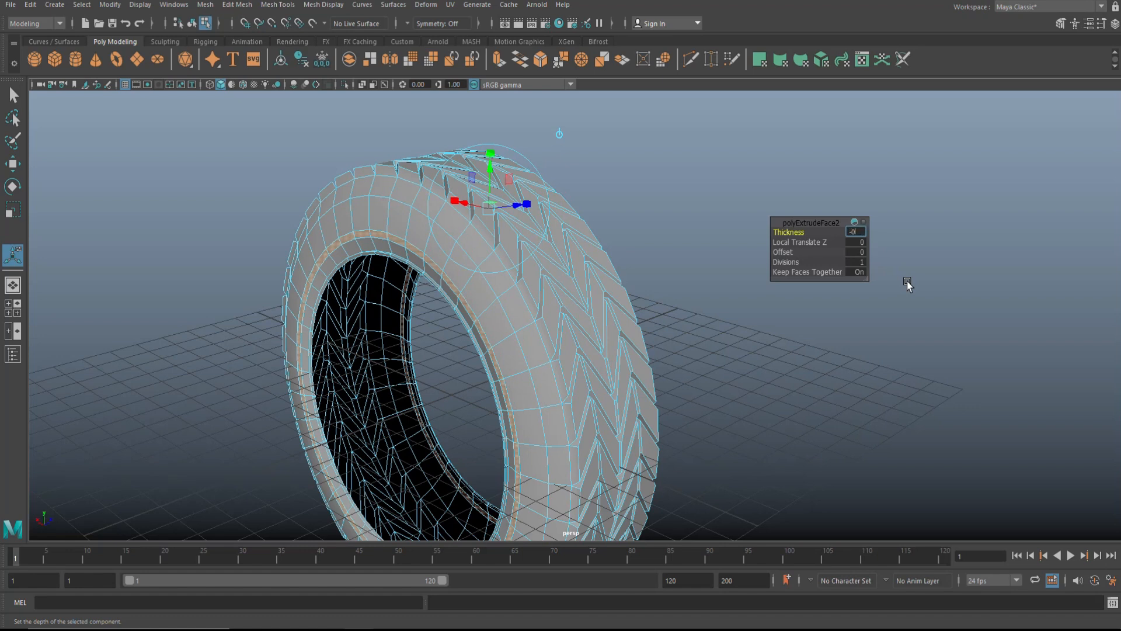
{"action": "type", "text": "-0.05"}
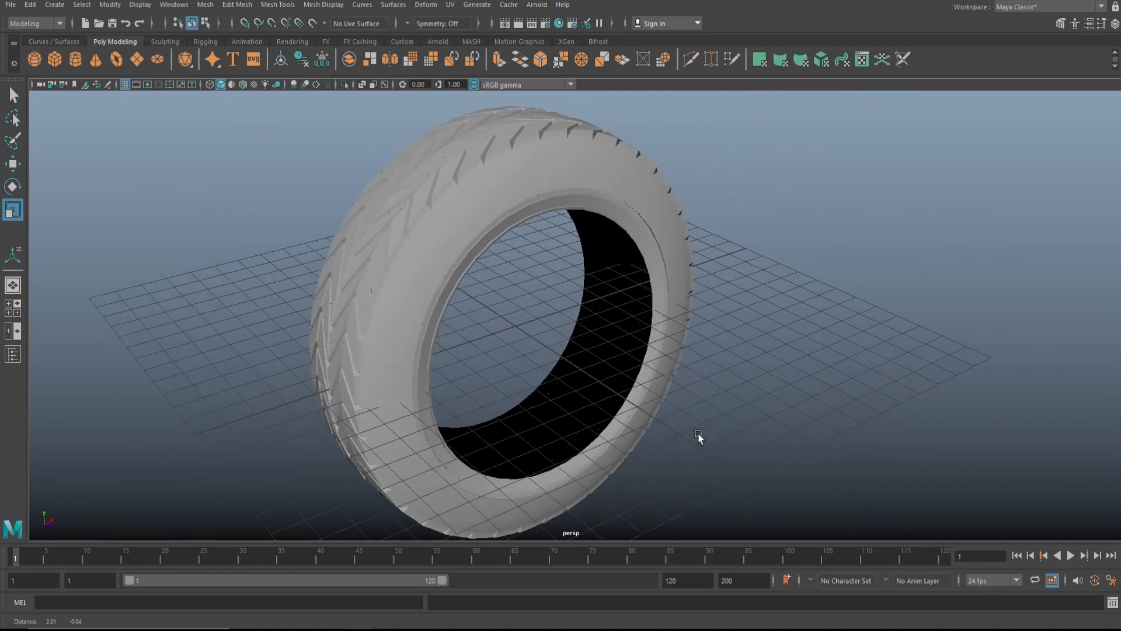
Dolly out to frame the whole smoothed tire sitting on the grid.
{"action": "scroll", "scroll_direction": "down", "scroll_amount": 3}
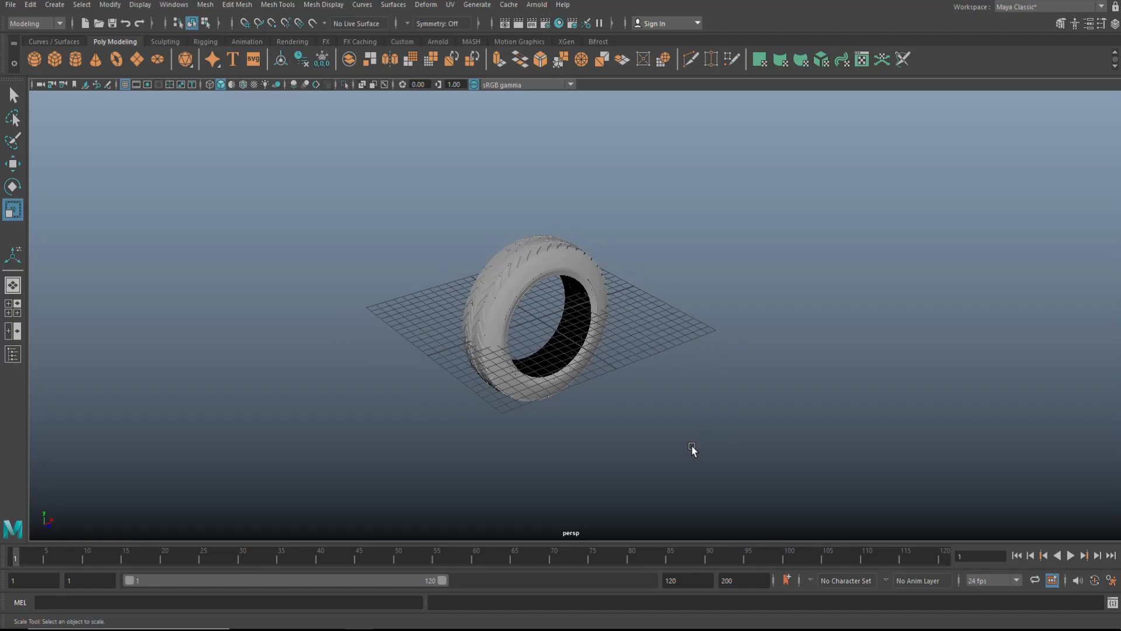